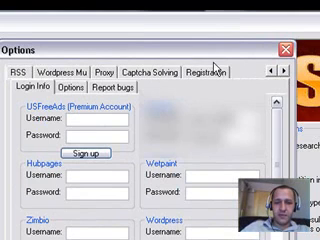
# Verify the entered registration email and password on the Registration tab of Options.
pyautogui.click(207, 71)
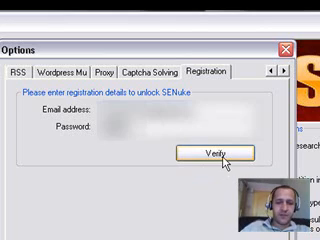
pyautogui.click(210, 155)
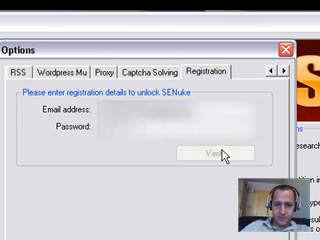
pyautogui.click(222, 154)
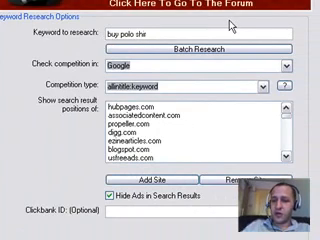
# Change the keyword to 'buy polo xl shirts' and run the Google allintitle competition check.
pyautogui.scroll(-3)
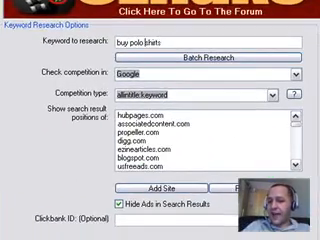
pyautogui.write('xl')
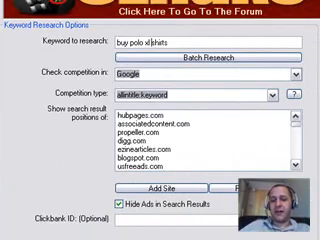
pyautogui.scroll(-3)
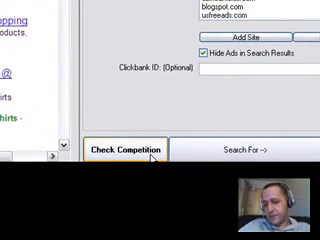
pyautogui.click(133, 150)
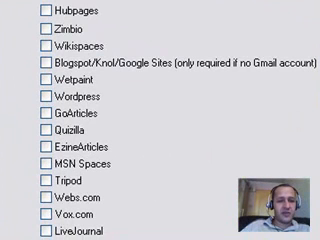
# Scroll the account-creation list down to video sites like Youtube and bookmarking sites like Backflip.
pyautogui.scroll(-3)
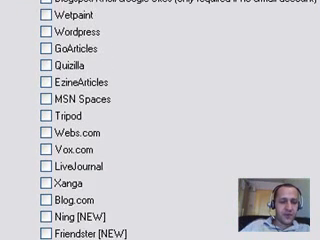
pyautogui.scroll(-3)
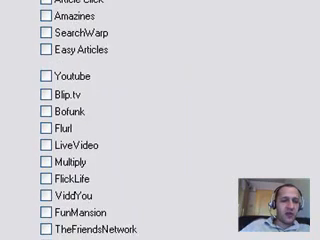
pyautogui.scroll(-3)
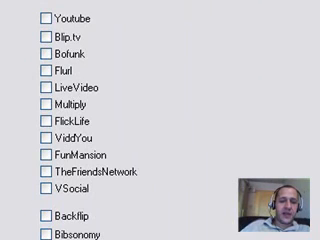
pyautogui.scroll(-3)
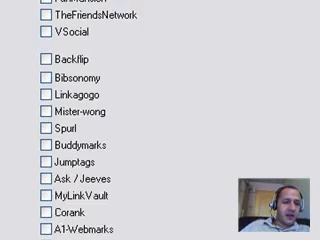
pyautogui.scroll(-3)
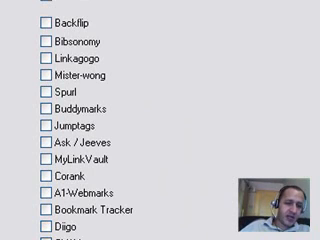
pyautogui.scroll(-3)
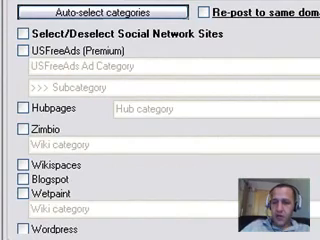
# Scroll through the social network and article directory category fields, including GoArticles and EzineArticles.
pyautogui.scroll(-3)
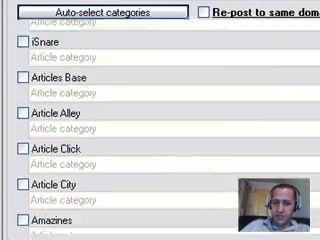
pyautogui.scroll(3)
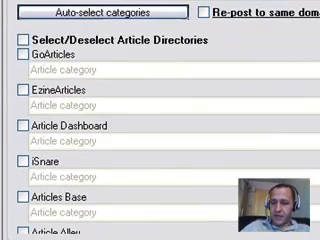
pyautogui.scroll(-3)
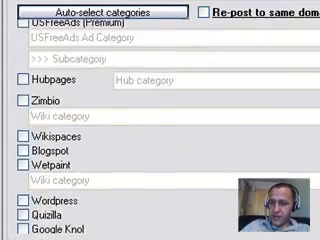